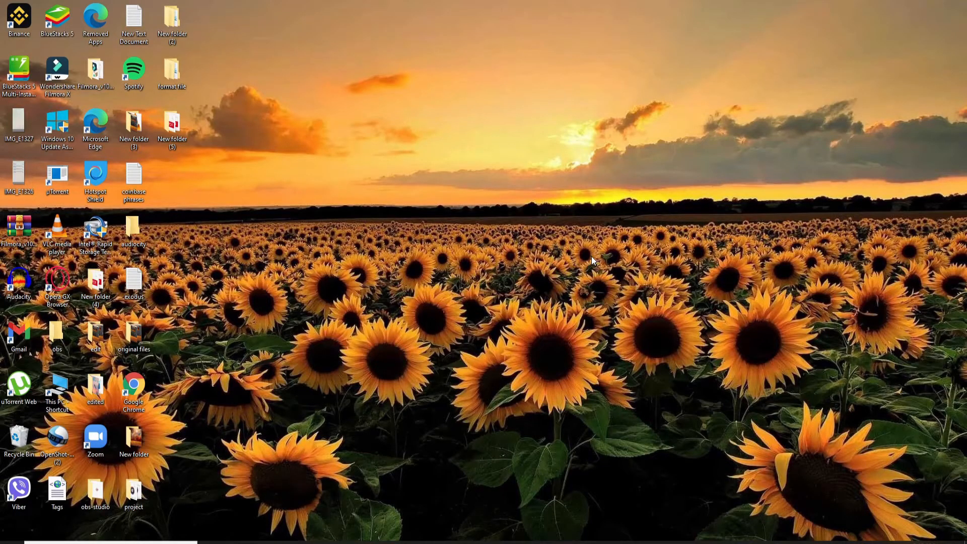
{"action": "mouse_move", "coordinate": [454, 281]}
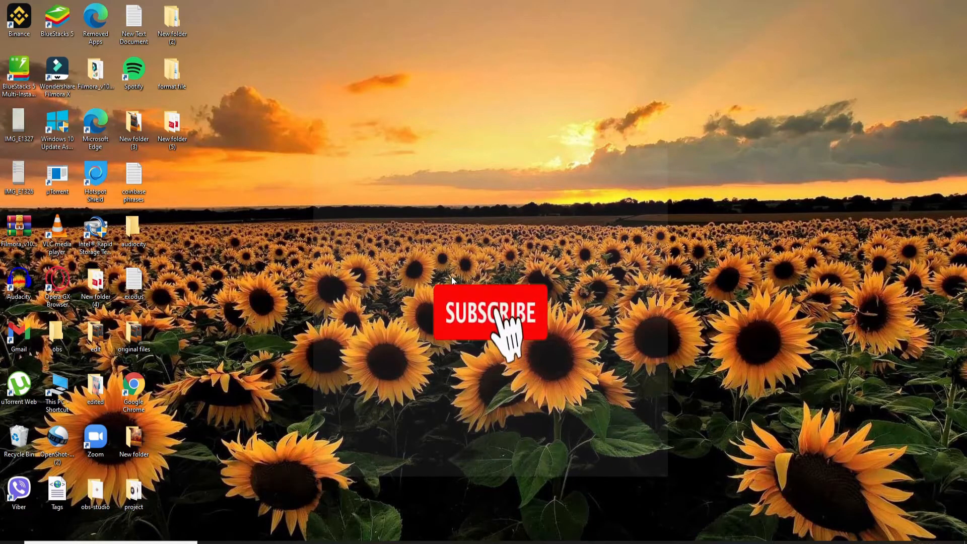
Launch Microsoft Edge from its desktop shortcut.
{"action": "left_click", "coordinate": [491, 313]}
{"action": "type", "text": "www."}
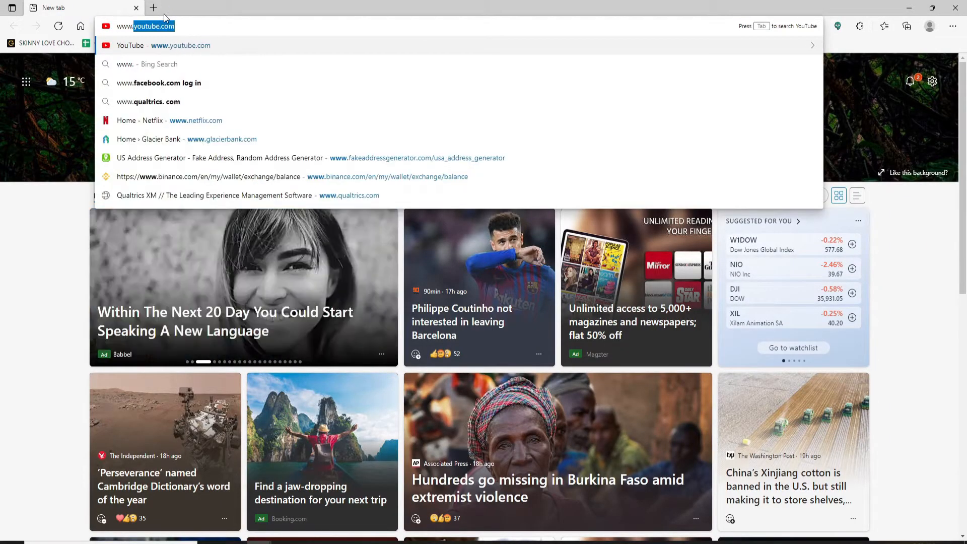
{"action": "left_click", "coordinate": [149, 101]}
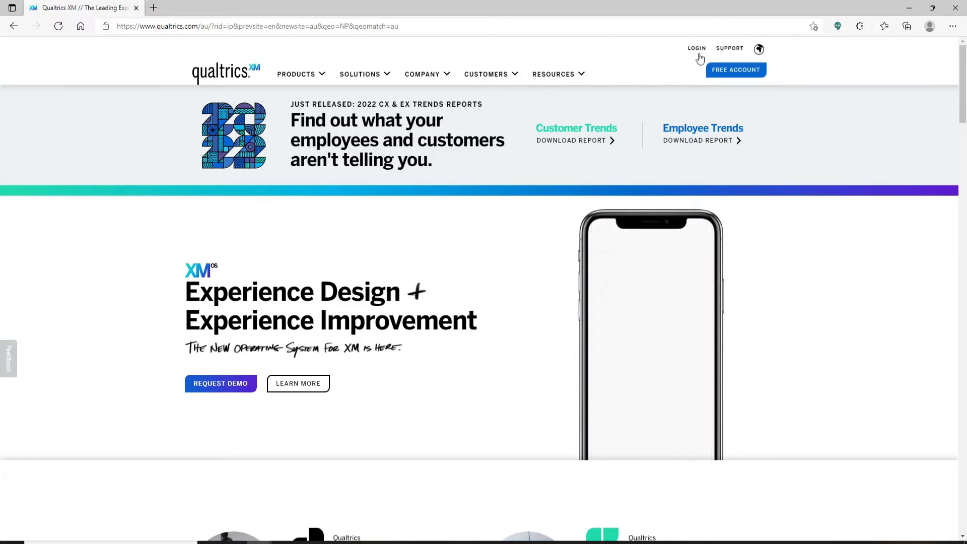
{"action": "left_click", "coordinate": [697, 48]}
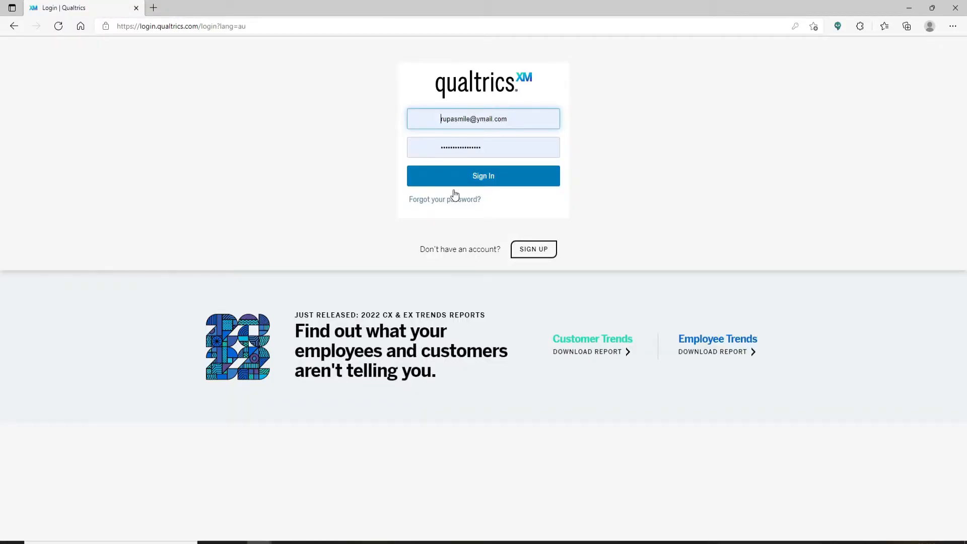
{"action": "left_click", "coordinate": [483, 176]}
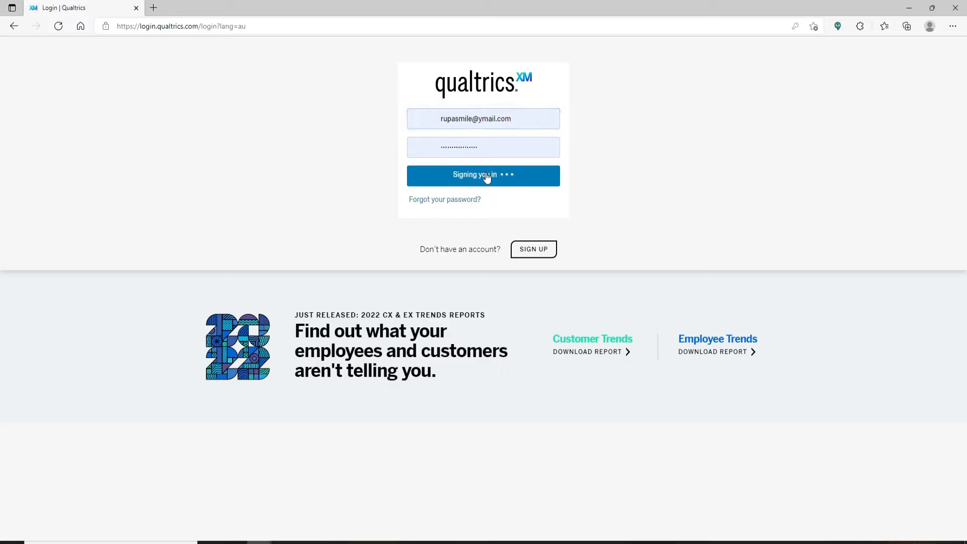
{"action": "left_click", "coordinate": [483, 175]}
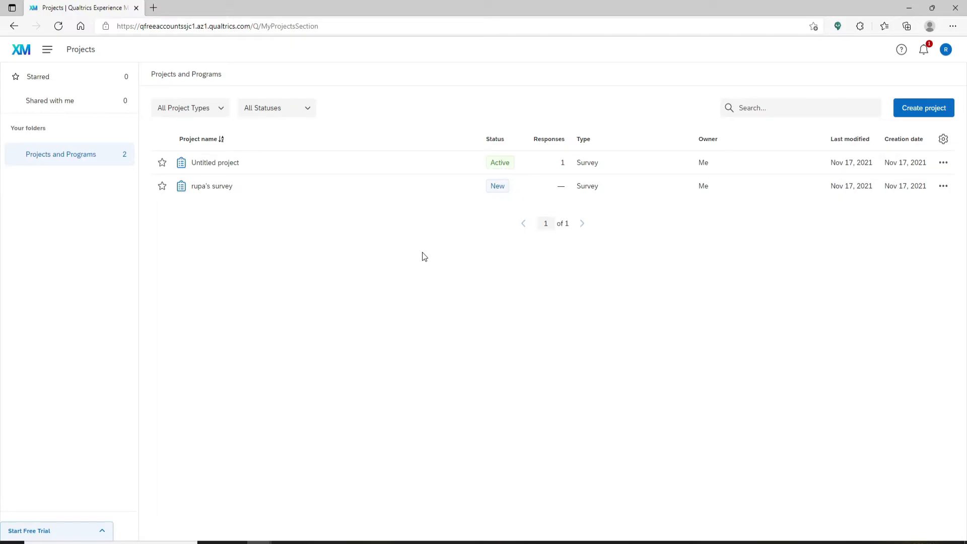
{"action": "mouse_move", "coordinate": [201, 221]}
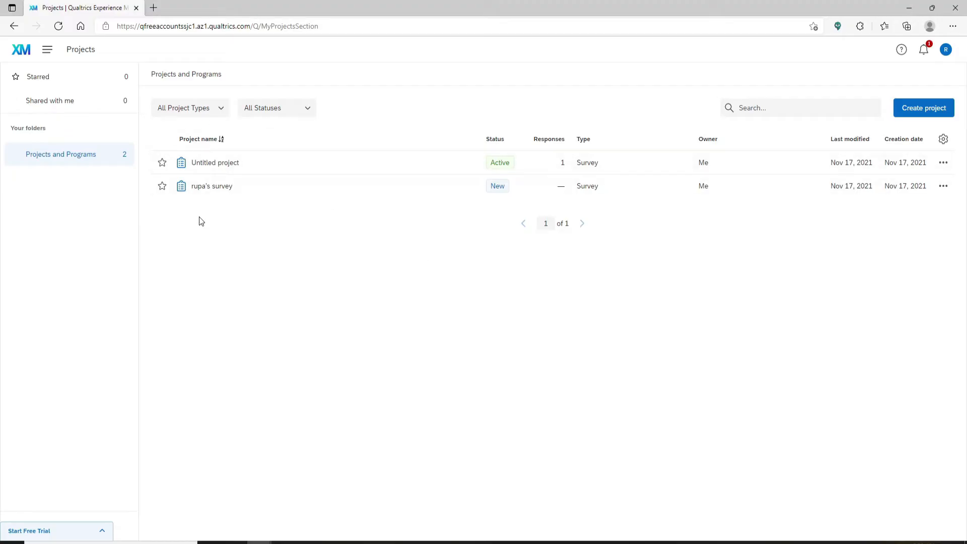
Open 'Untitled project' from the Projects list in the survey editor.
{"action": "left_click", "coordinate": [215, 162]}
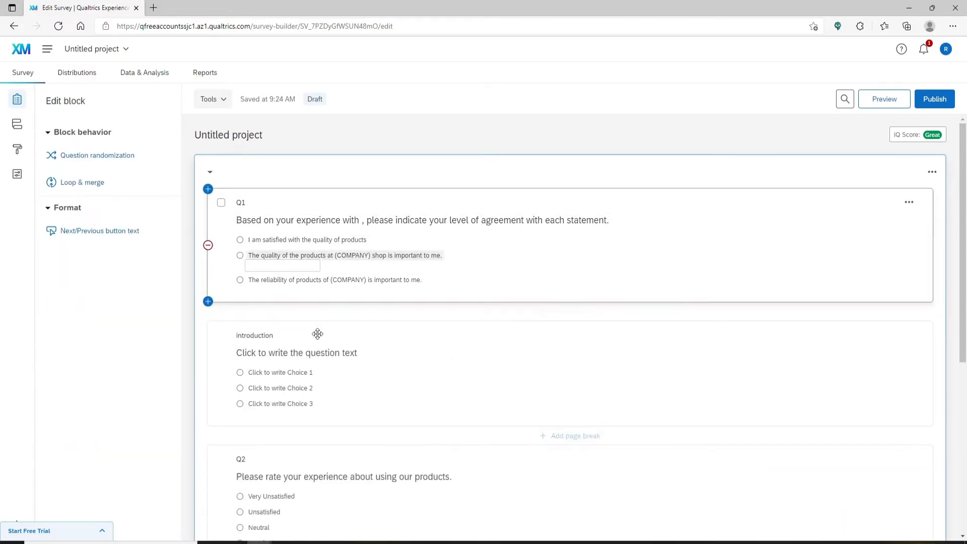
{"action": "mouse_move", "coordinate": [406, 268]}
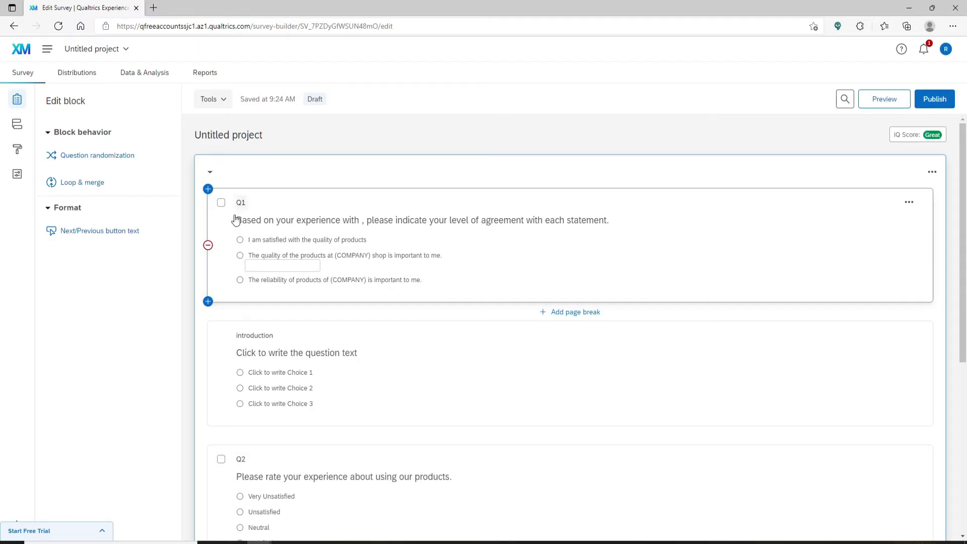
{"action": "mouse_move", "coordinate": [209, 189]}
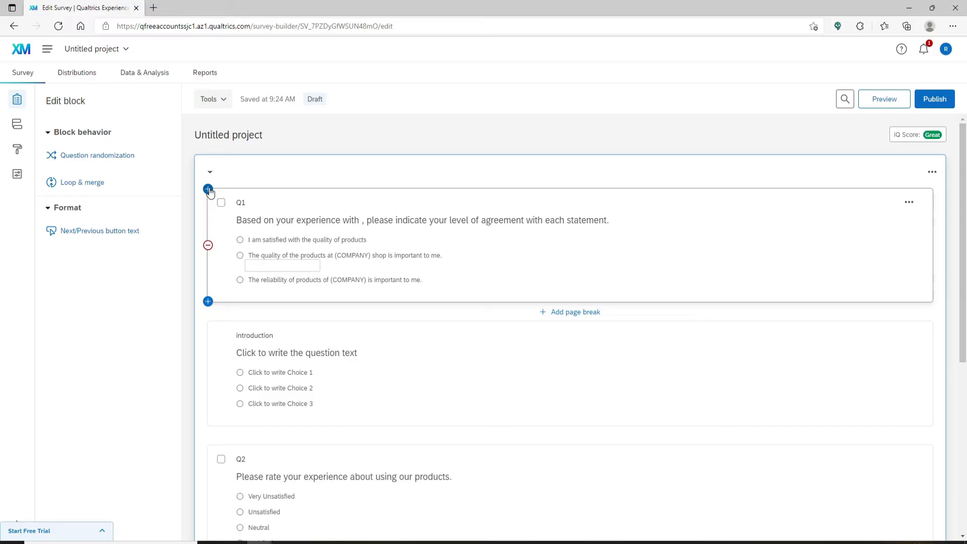
Insert a new question above Q1 using the plus icon.
{"action": "left_click", "coordinate": [208, 189]}
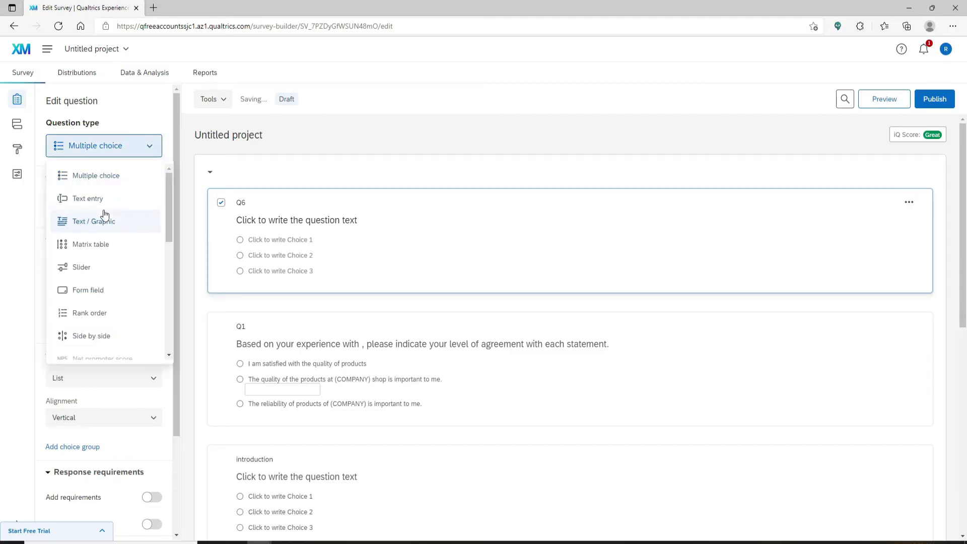
{"action": "mouse_move", "coordinate": [88, 198]}
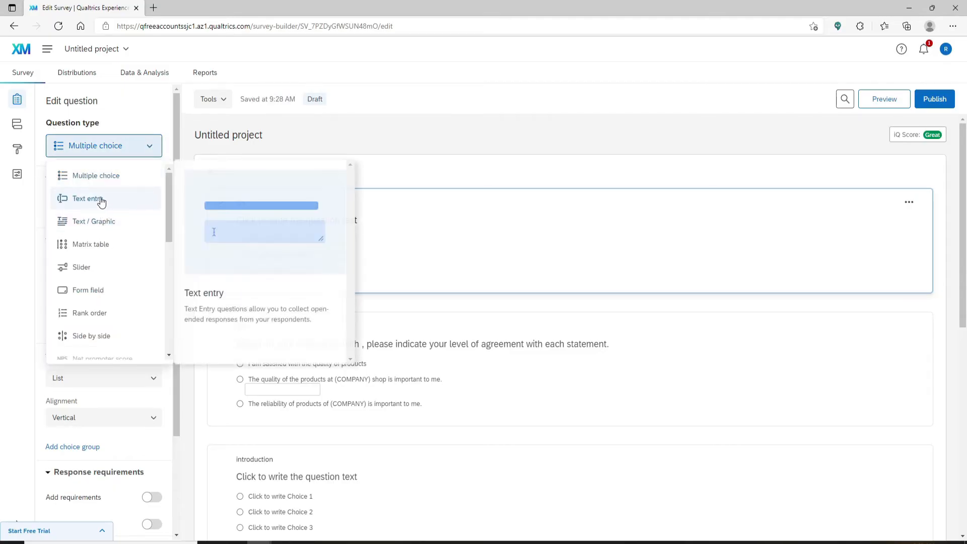
Make the new question Text entry with an intro about improving online data collection.
{"action": "left_click", "coordinate": [90, 198]}
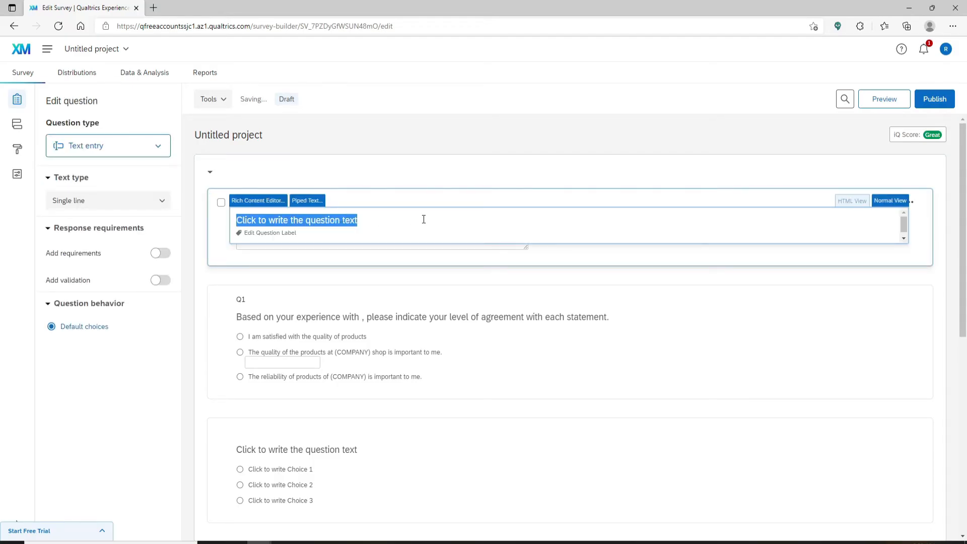
{"action": "type", "text": "we are working to improve online data collection for you. We'd really like to know what you feel about online data gathering tools. Take this 20-minute survey and win a free 1-month premium subscription. Your data will be collected anonymously and only used for this research. Thank You!"}
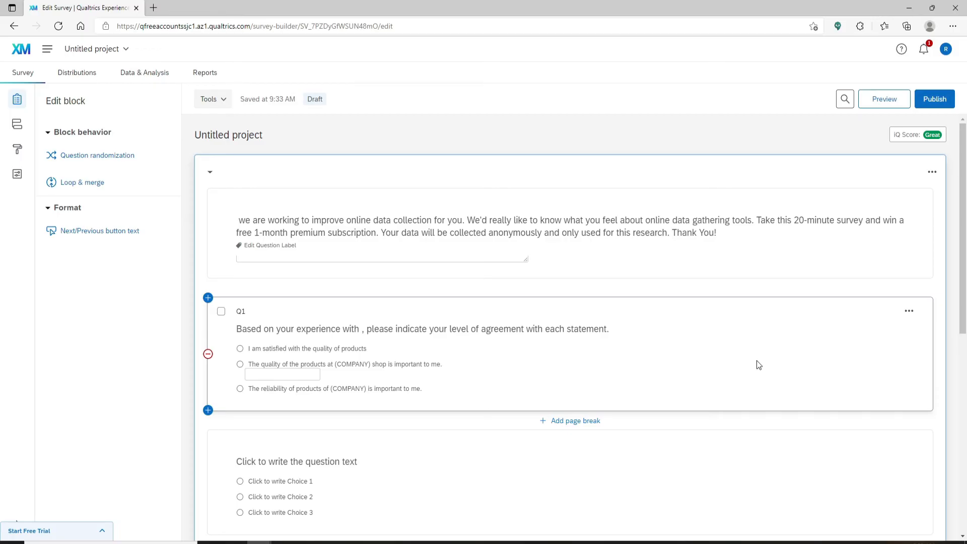
Preview the survey to see the introduction above the first question.
{"action": "left_click", "coordinate": [884, 99]}
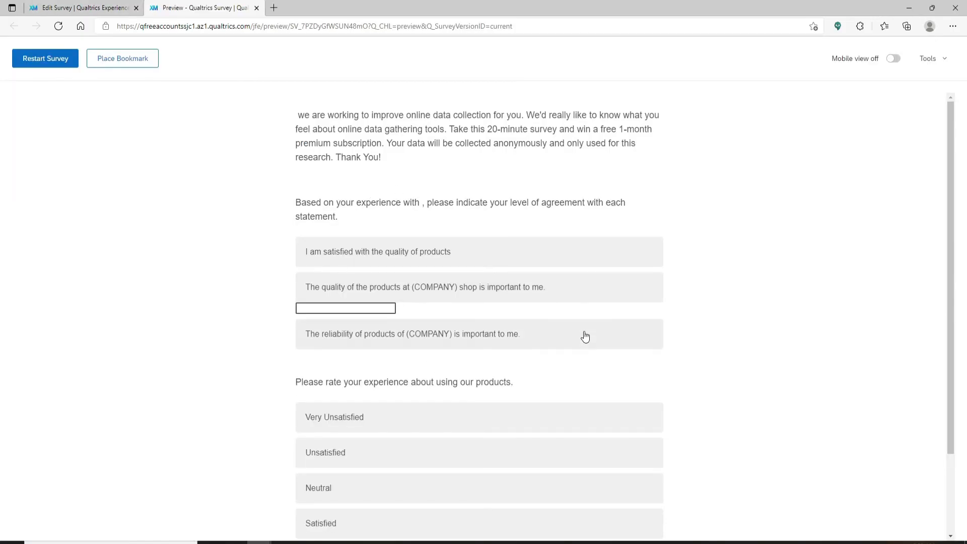
{"action": "mouse_move", "coordinate": [638, 103]}
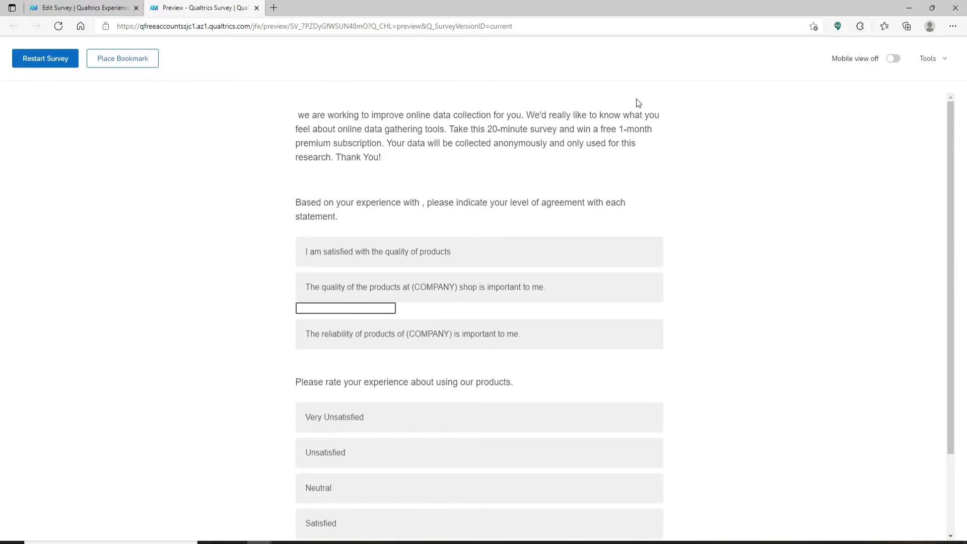
{"action": "mouse_move", "coordinate": [614, 100]}
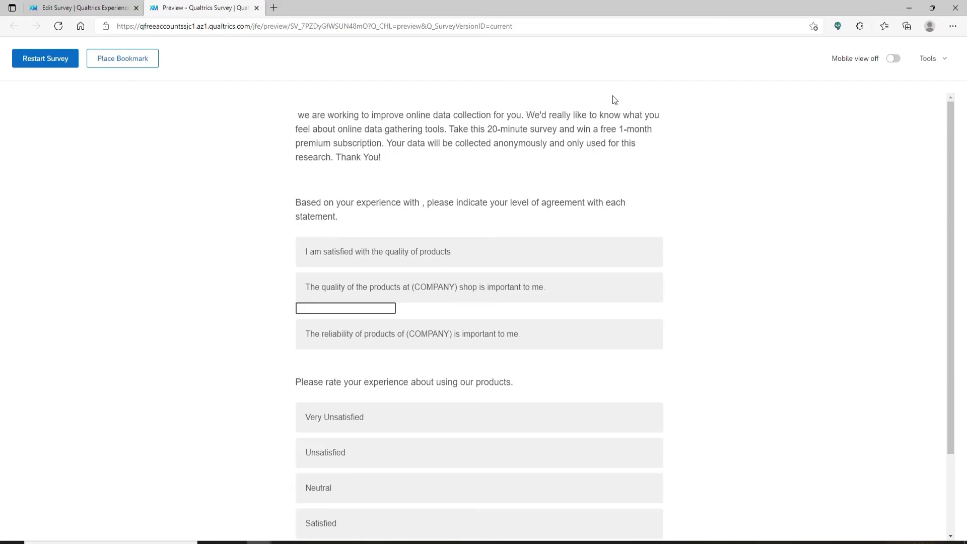
{"action": "mouse_move", "coordinate": [899, 14]}
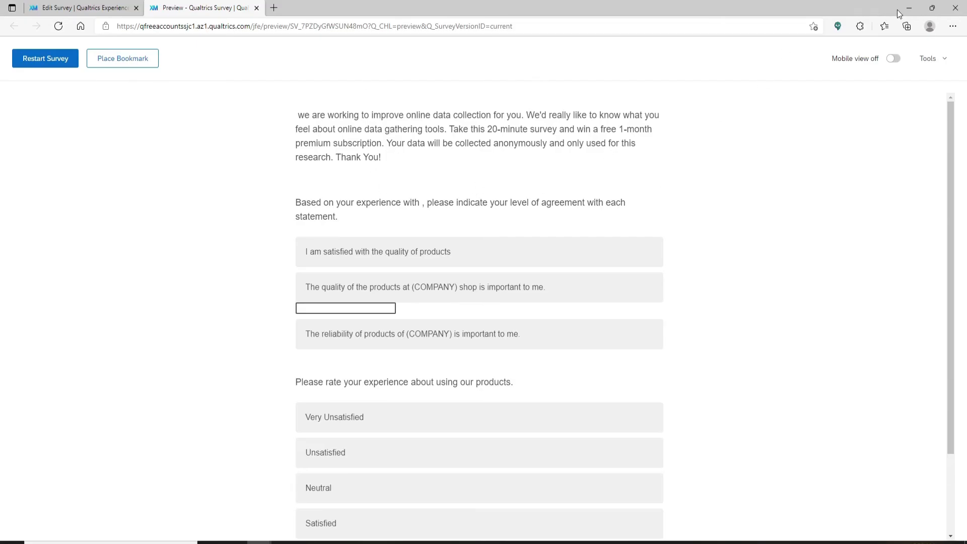